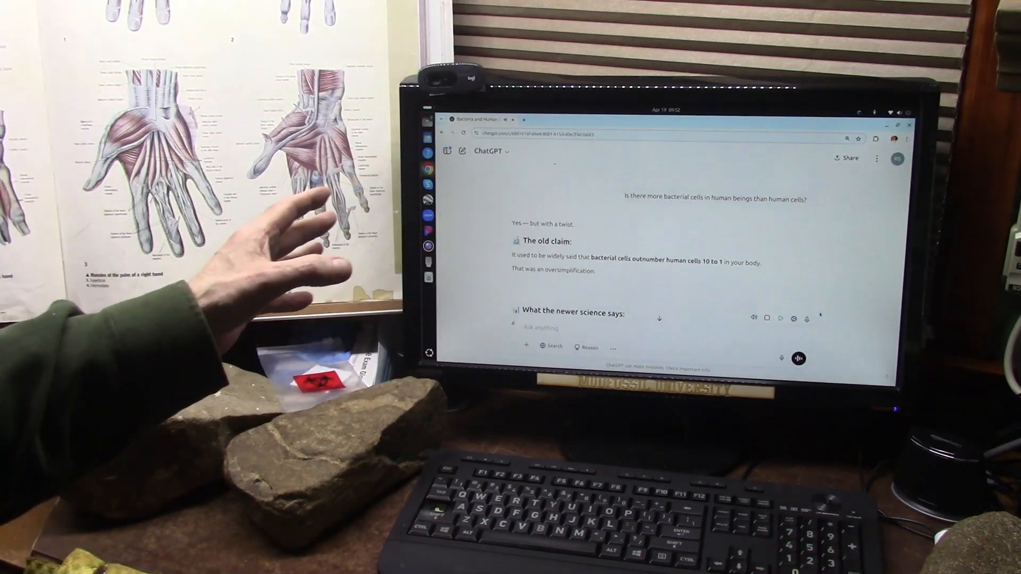
Scroll past the bacterial-versus-human cell count answer to the question on glyphosate killing bacteria
{"action": "scroll", "scroll_direction": "down", "scroll_amount": 3}
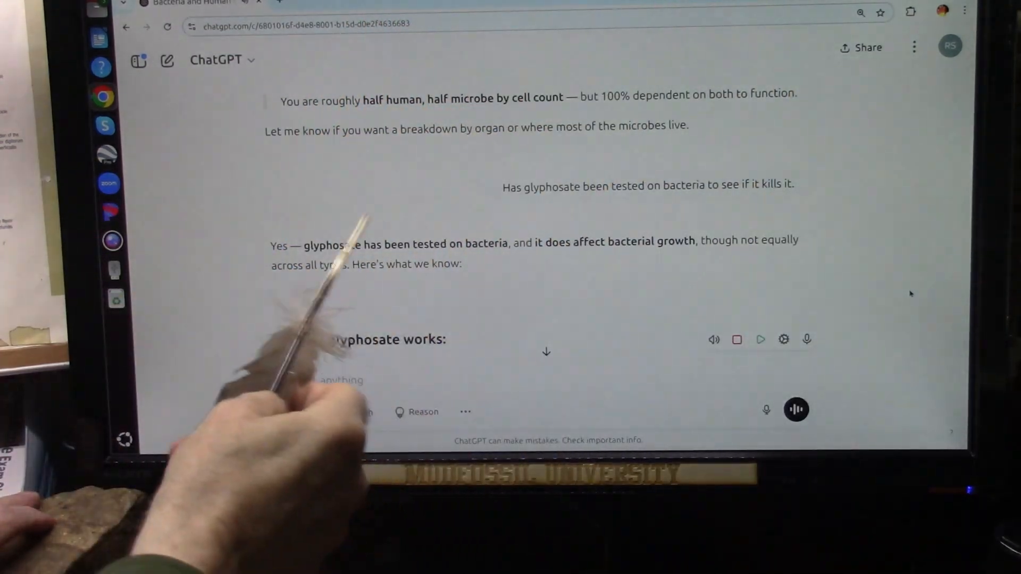
{"action": "mouse_move", "coordinate": [495, 325]}
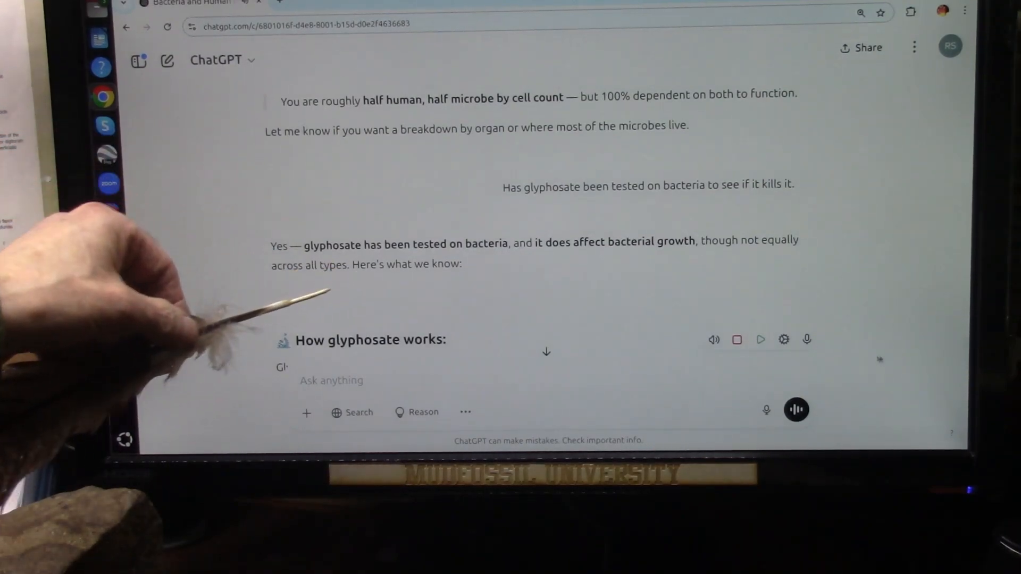
Scroll to the 'How glyphosate works' section noting humans lack the shikimate pathway
{"action": "scroll", "scroll_direction": "down", "scroll_amount": 3}
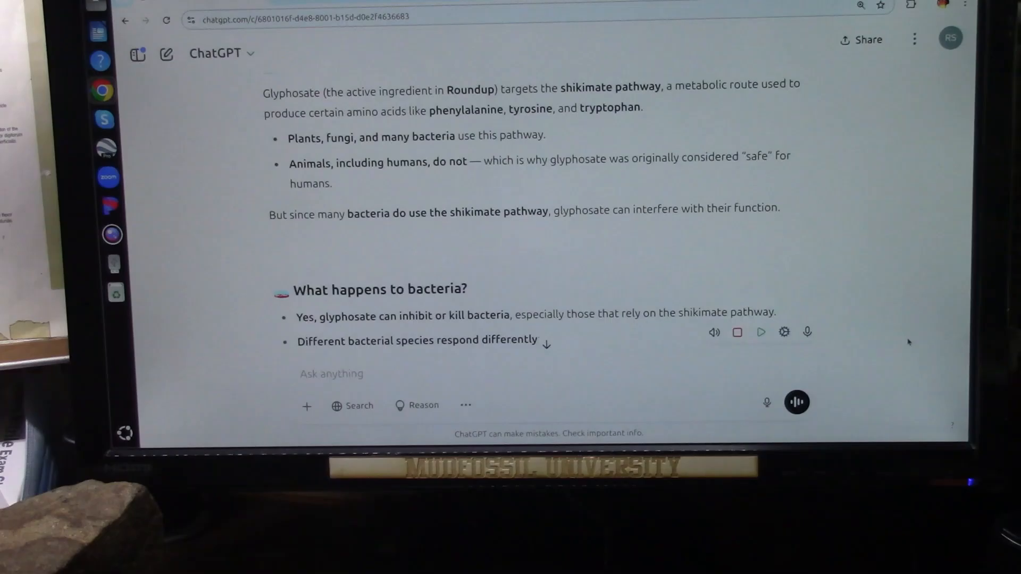
Scroll to 'What happens to bacteria?' on sensitive beneficial gut bacteria and resistant harmful ones
{"action": "scroll", "scroll_direction": "down", "scroll_amount": 3}
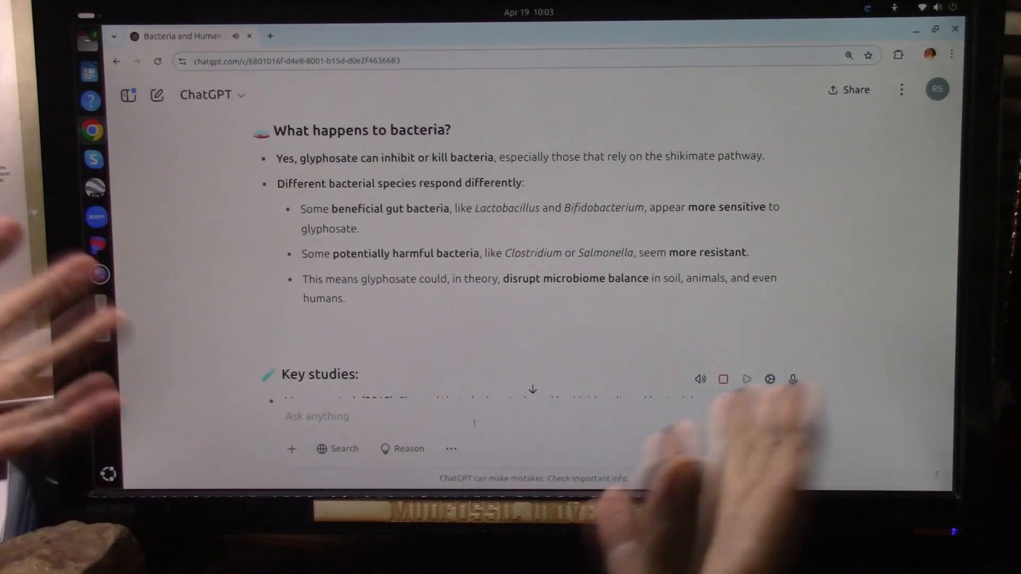
{"action": "left_click", "coordinate": [793, 379]}
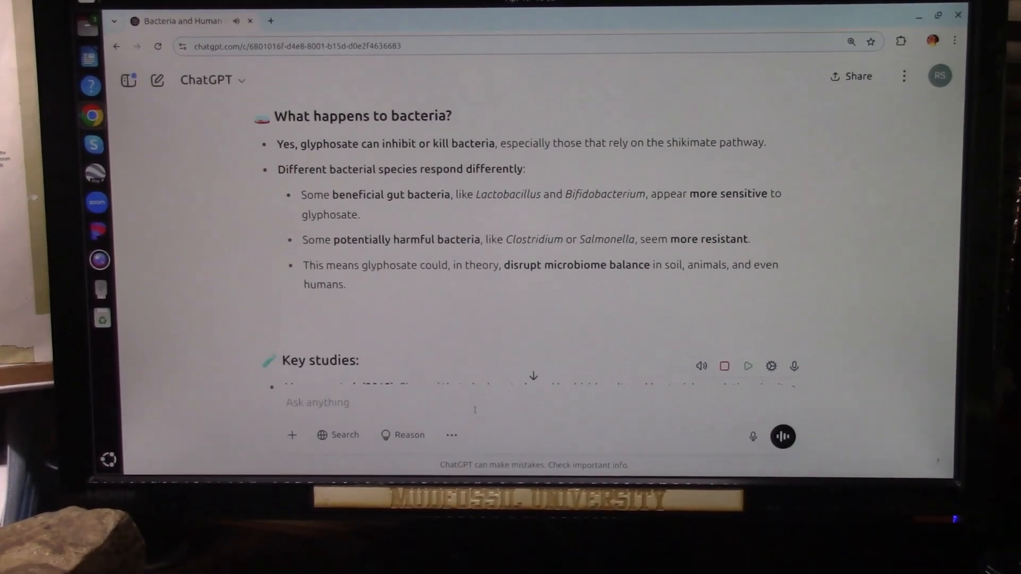
Scroll to the 2013–2018 key studies list concluding glyphosate can shift microbial ecosystems
{"action": "scroll", "scroll_direction": "down", "scroll_amount": 3}
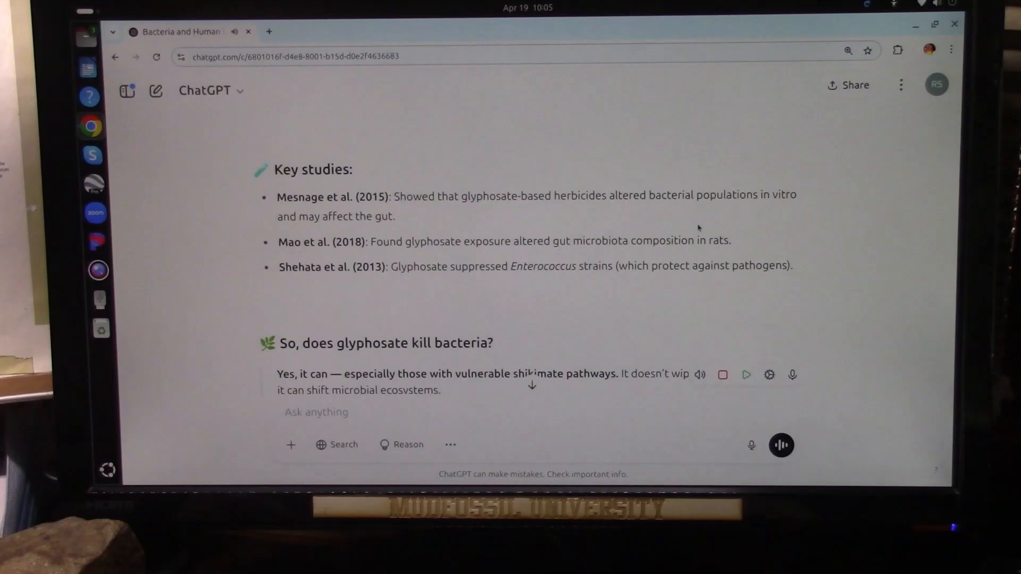
{"action": "scroll", "scroll_direction": "down", "scroll_amount": 3}
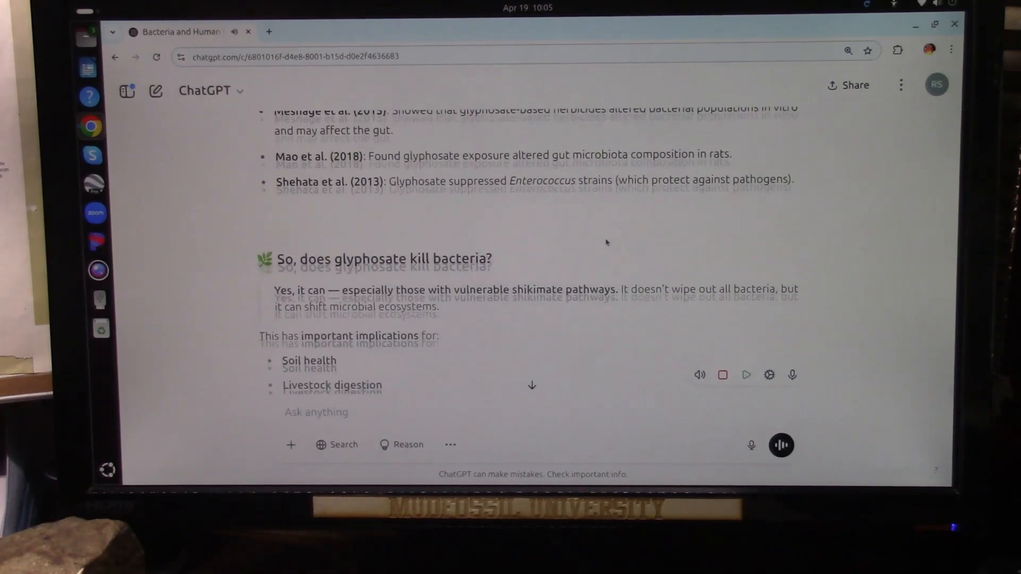
Scroll to the conclusion listing implications for soil health, livestock digestion and the human gut microbiome
{"action": "scroll", "scroll_direction": "down", "scroll_amount": 3}
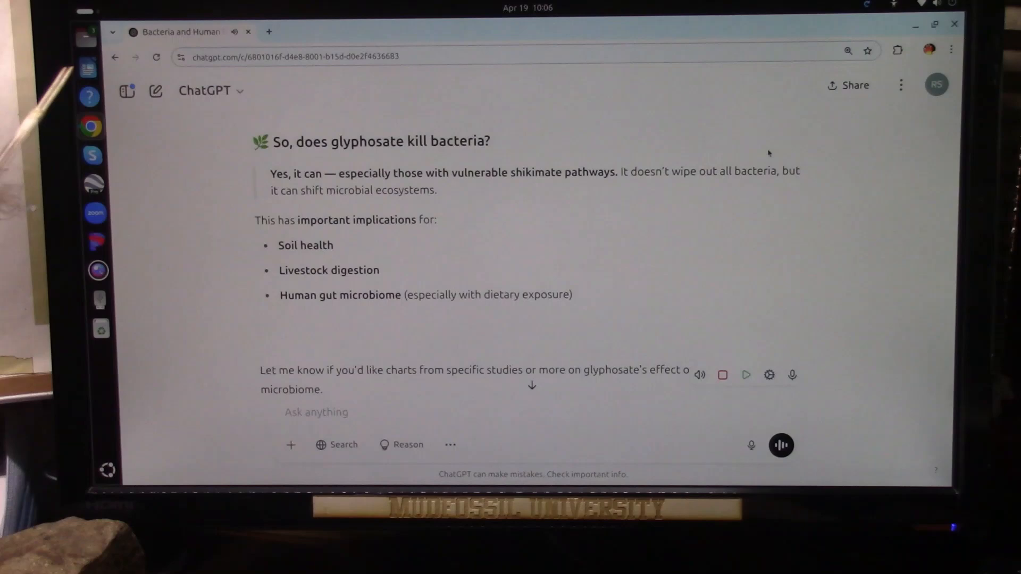
{"action": "scroll", "scroll_direction": "down", "scroll_amount": 3}
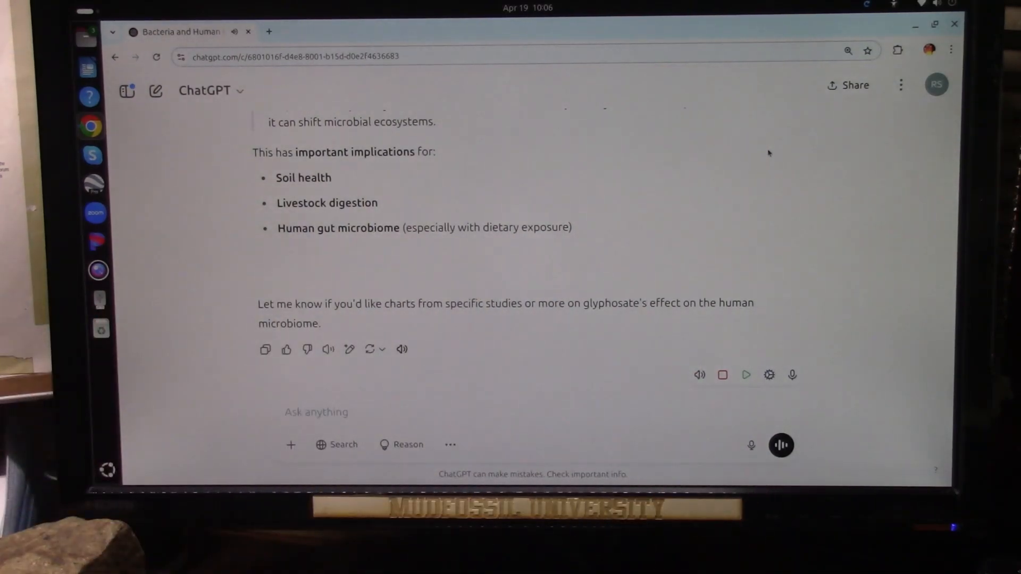
{"action": "mouse_move", "coordinate": [802, 134]}
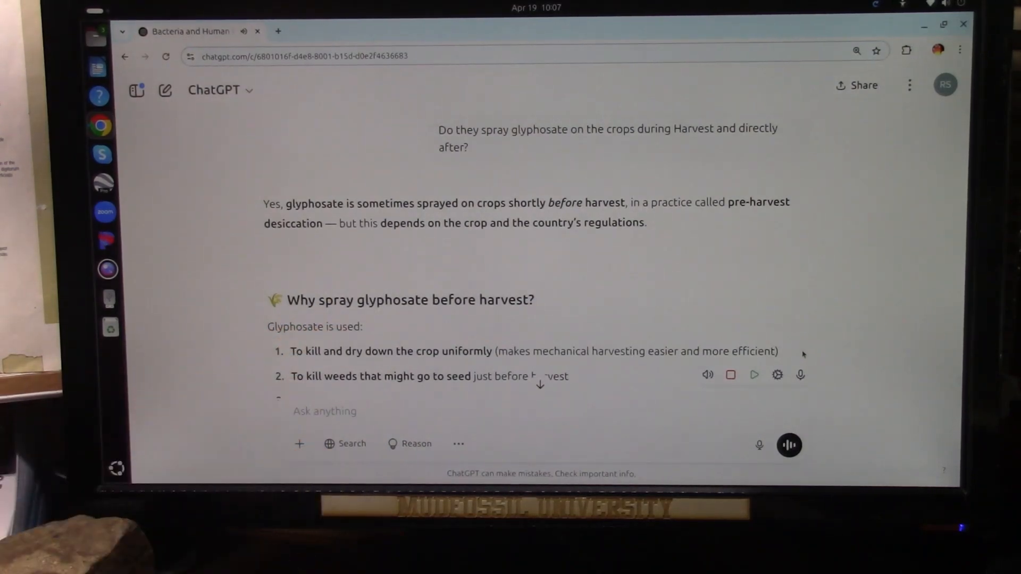
Scroll through the 'Why spray glyphosate before harvest?' list to the commonly treated crops
{"action": "scroll", "scroll_direction": "down", "scroll_amount": 3}
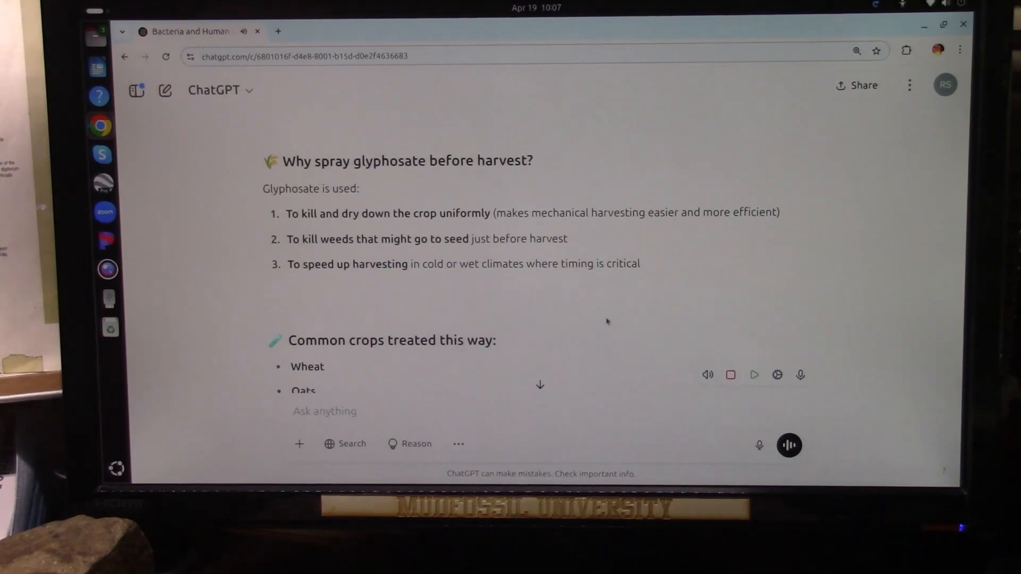
{"action": "scroll", "scroll_direction": "down", "scroll_amount": 3}
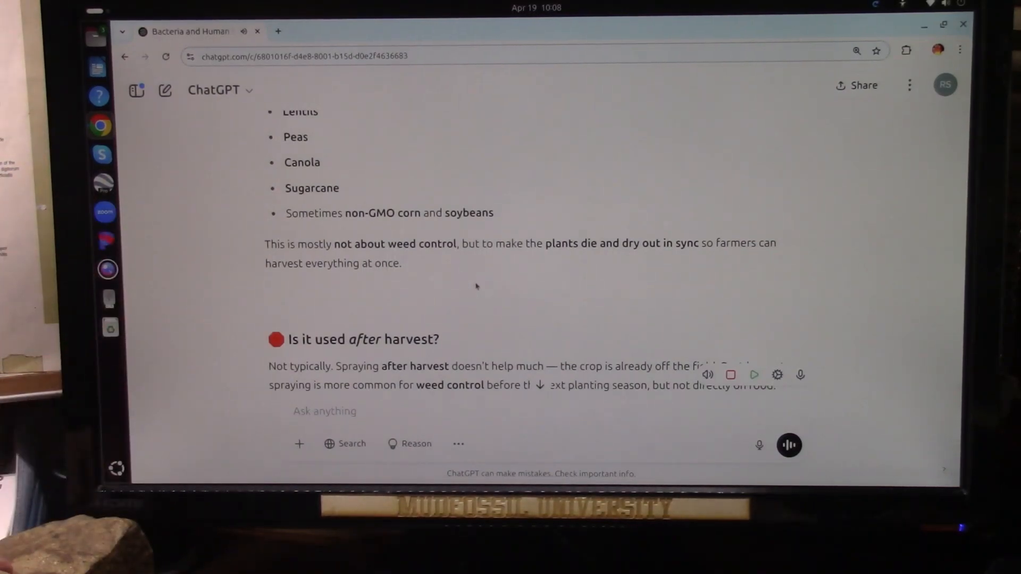
Scroll to the after-harvest answer and the section naming Canada, the U.S. and Europe as main users
{"action": "scroll", "scroll_direction": "down", "scroll_amount": 3}
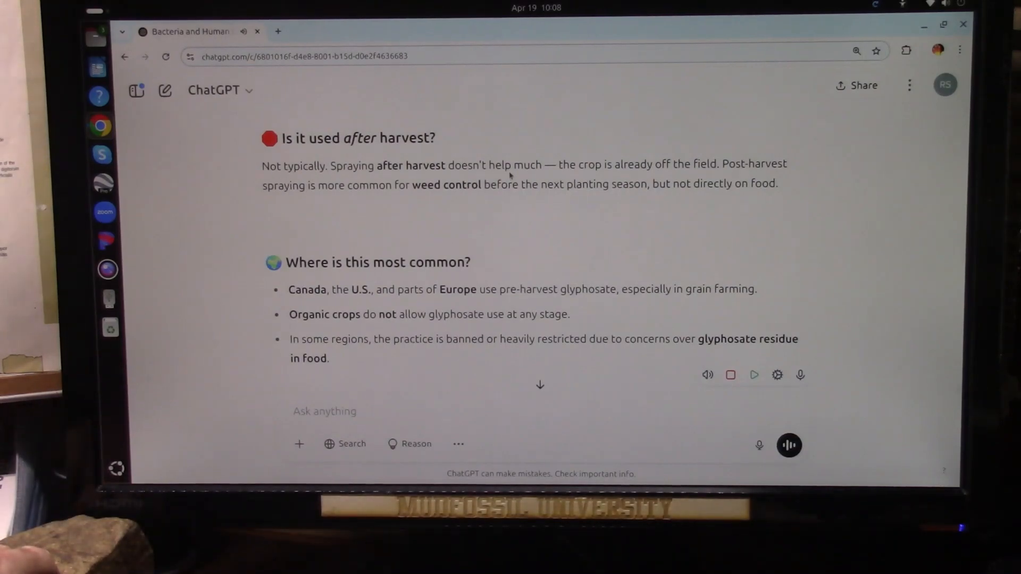
{"action": "mouse_move", "coordinate": [521, 230]}
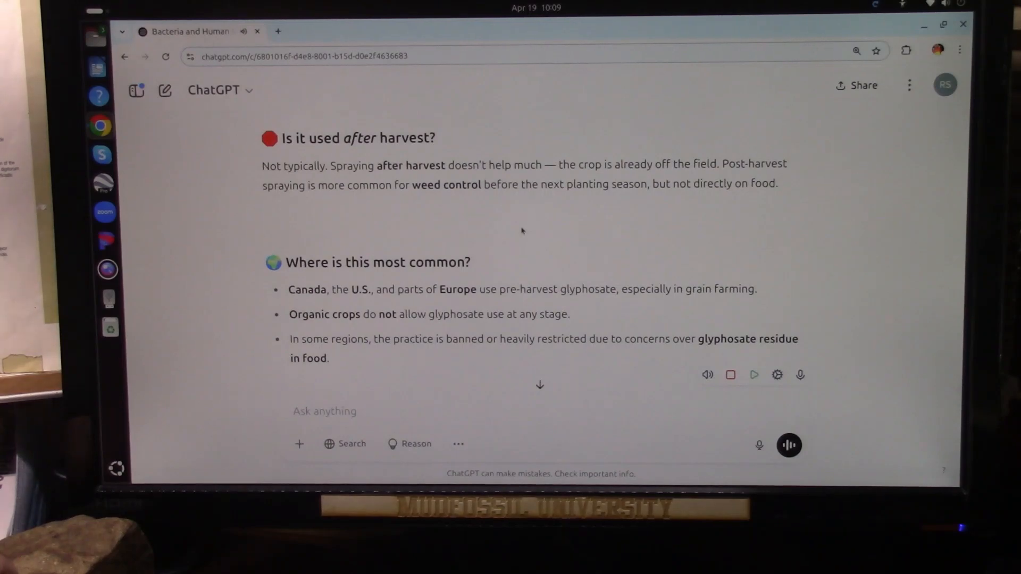
Scroll through the health concerns about residue to the closing summary offering residue brands or testing
{"action": "scroll", "scroll_direction": "down", "scroll_amount": 3}
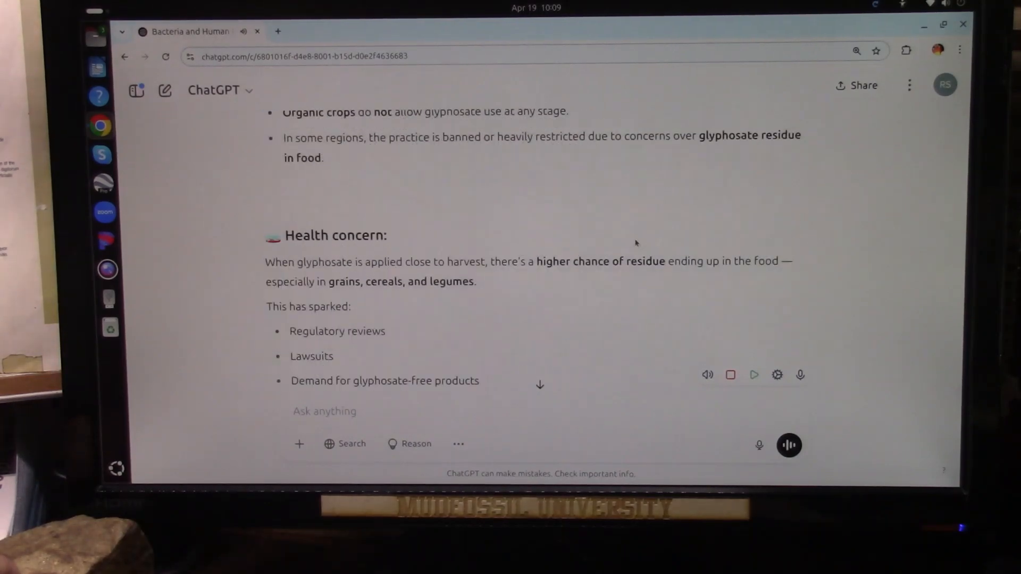
{"action": "mouse_move", "coordinate": [546, 208]}
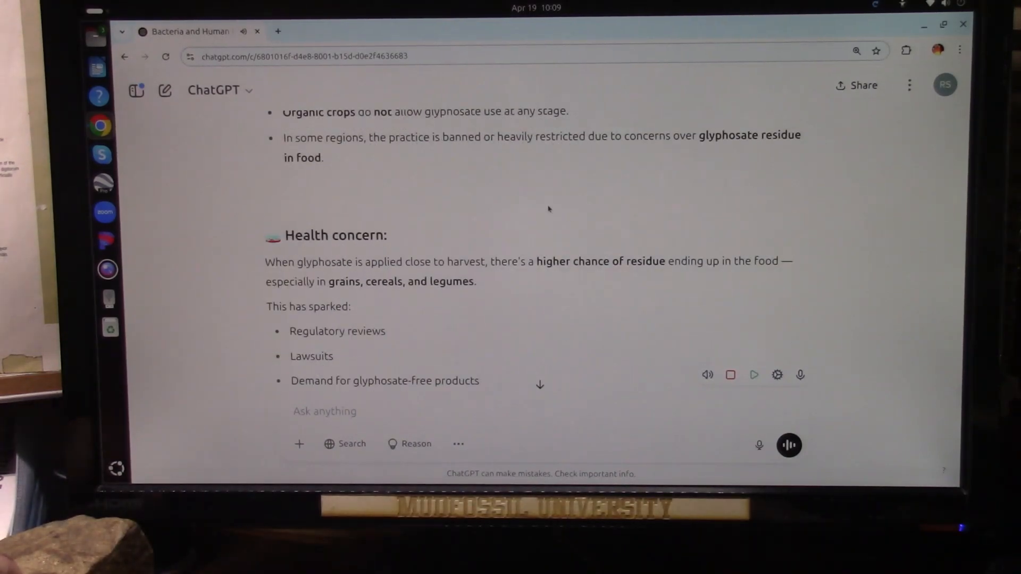
{"action": "scroll", "scroll_direction": "down", "scroll_amount": 3}
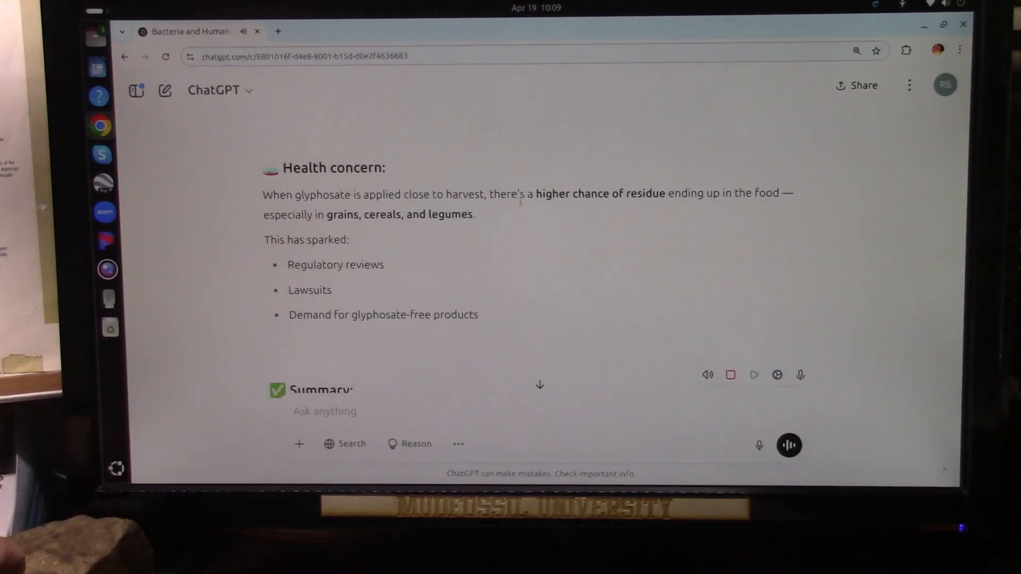
{"action": "mouse_move", "coordinate": [644, 204]}
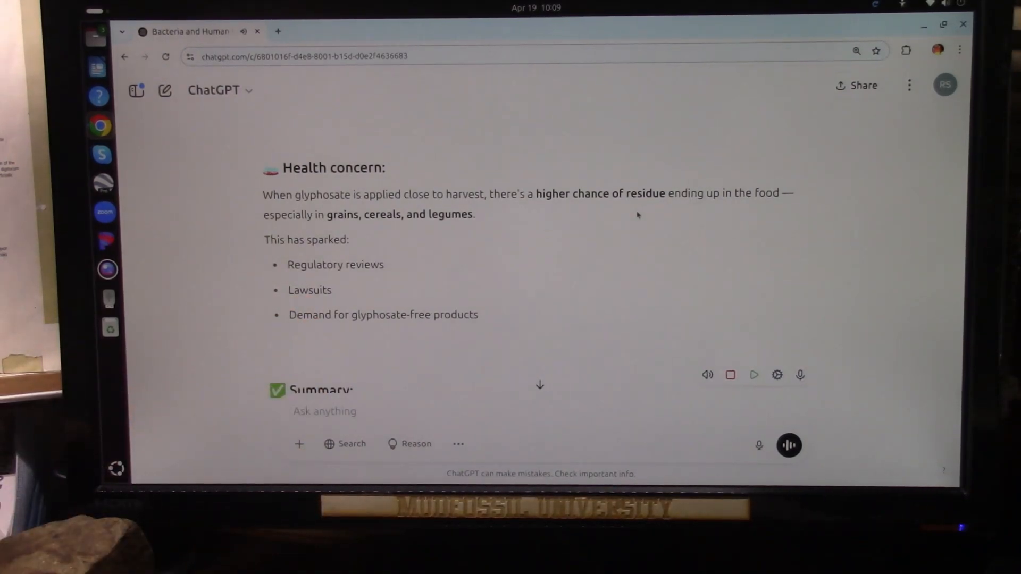
{"action": "scroll", "scroll_direction": "down", "scroll_amount": 3}
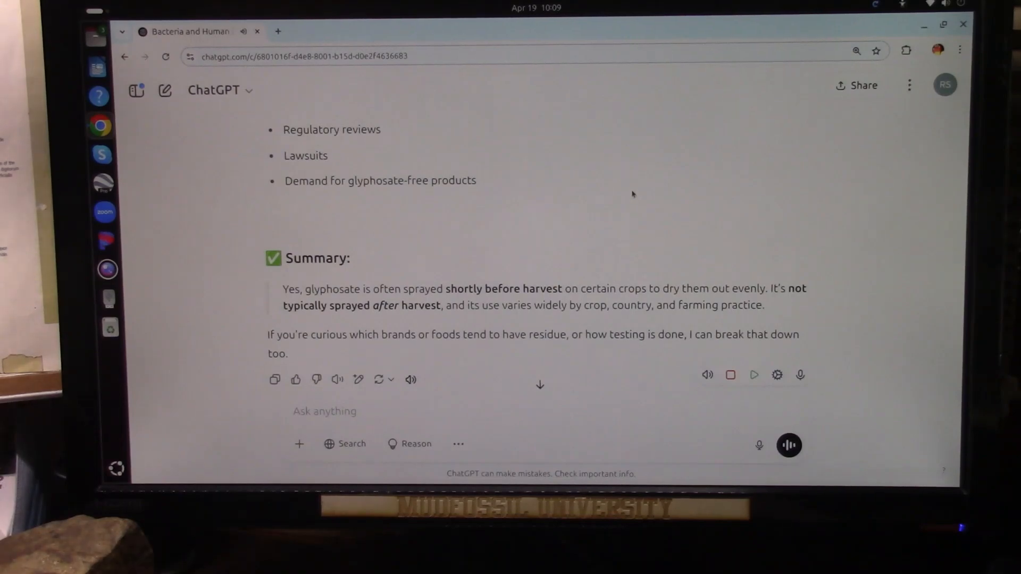